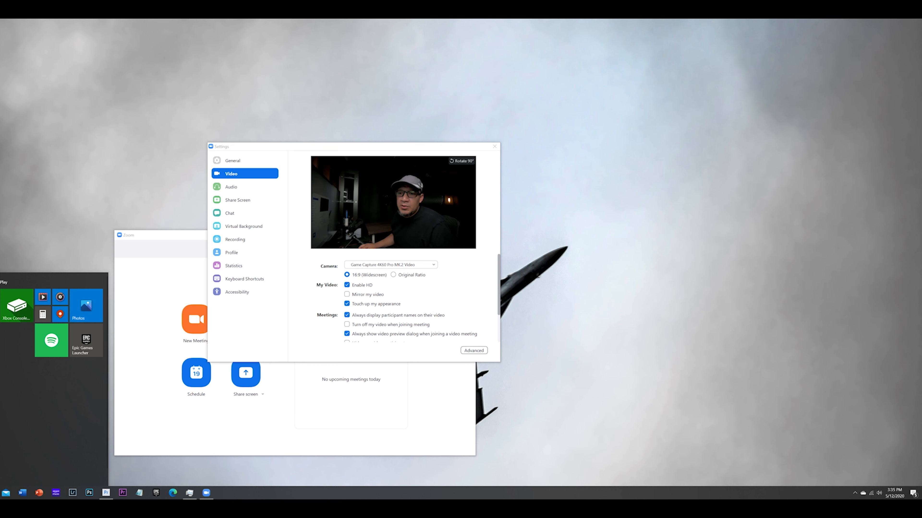
# - Show the Game Capture 4K60 Pro MK.2 feed in both Zoom and 4K Capture Utility
pyautogui.click(31, 318)
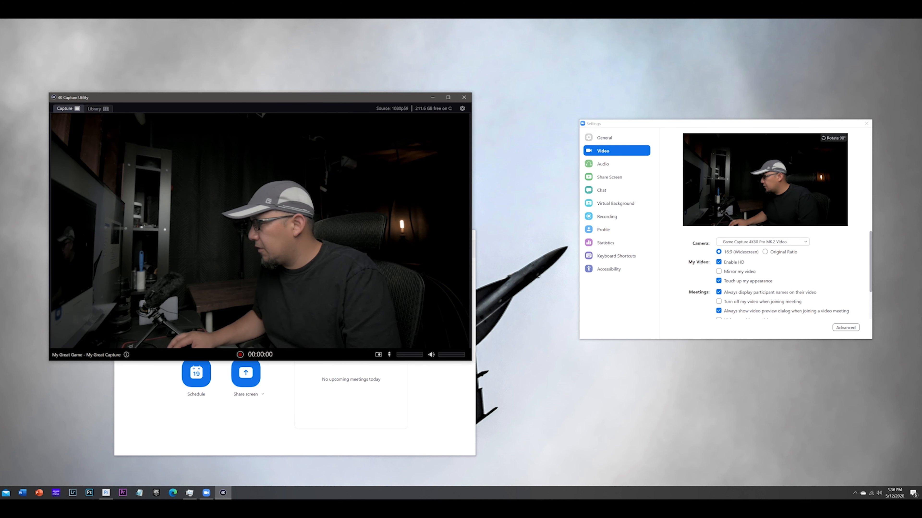
pyautogui.click(879, 492)
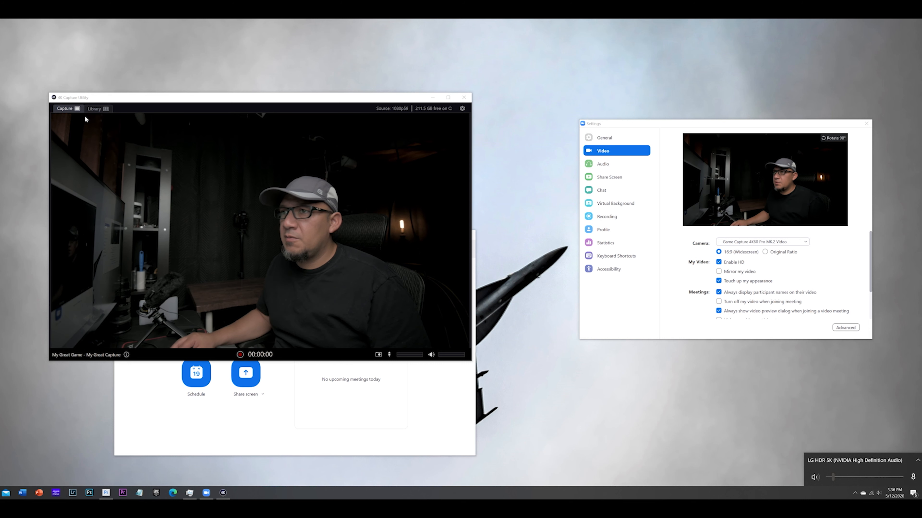
# - Show the Recording preferences with 1080p60 format at 26.6 Mbps
pyautogui.click(462, 108)
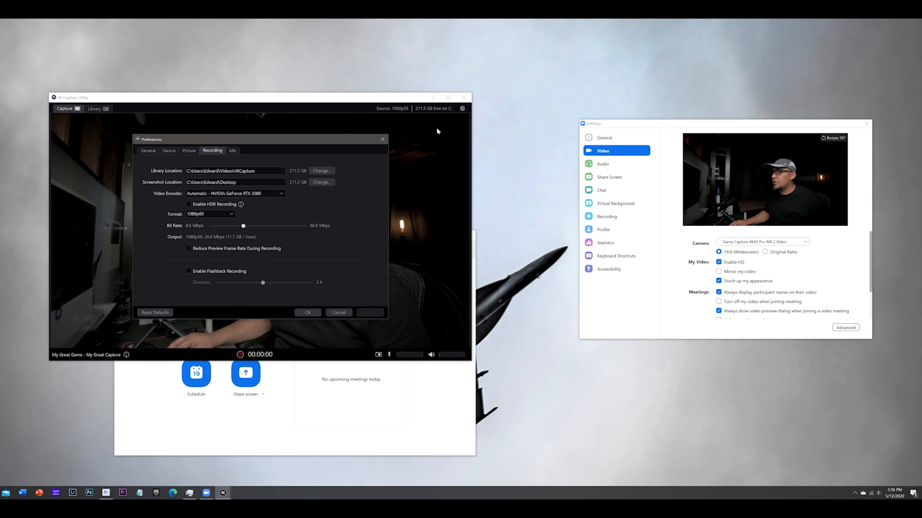
pyautogui.moveTo(199, 276)
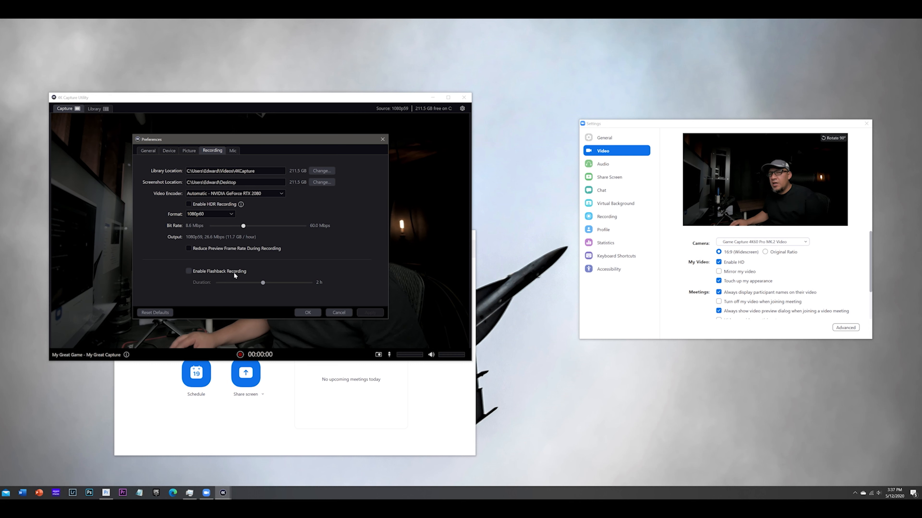
pyautogui.moveTo(220, 271)
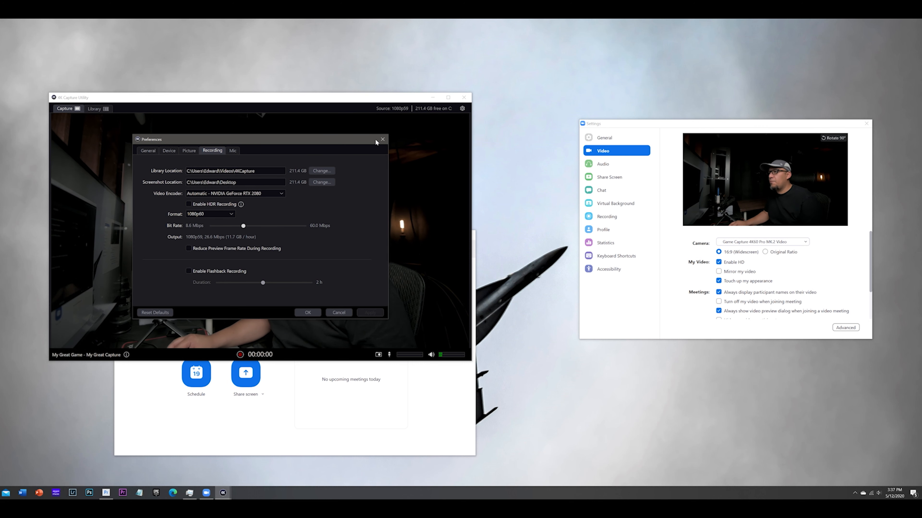
# - Disable Enable Flashback Recording and dismiss the Preferences dialog
pyautogui.click(382, 139)
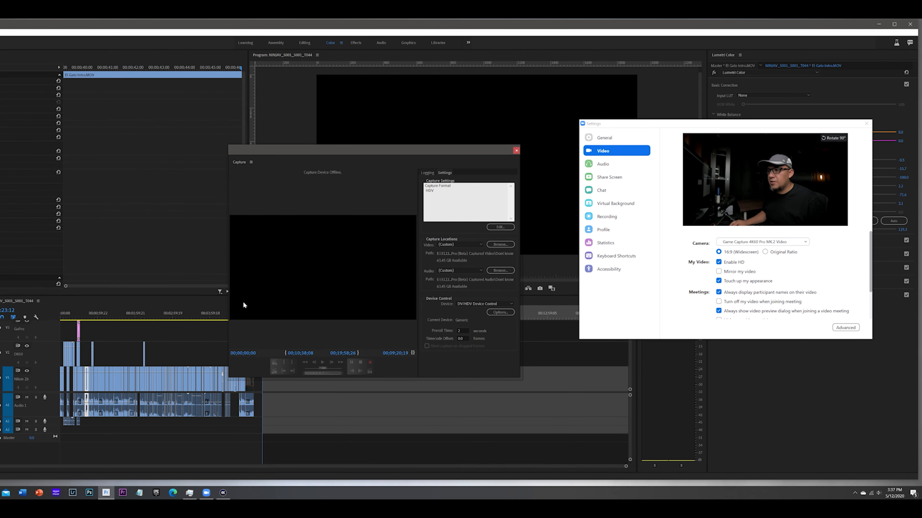
pyautogui.moveTo(220, 358)
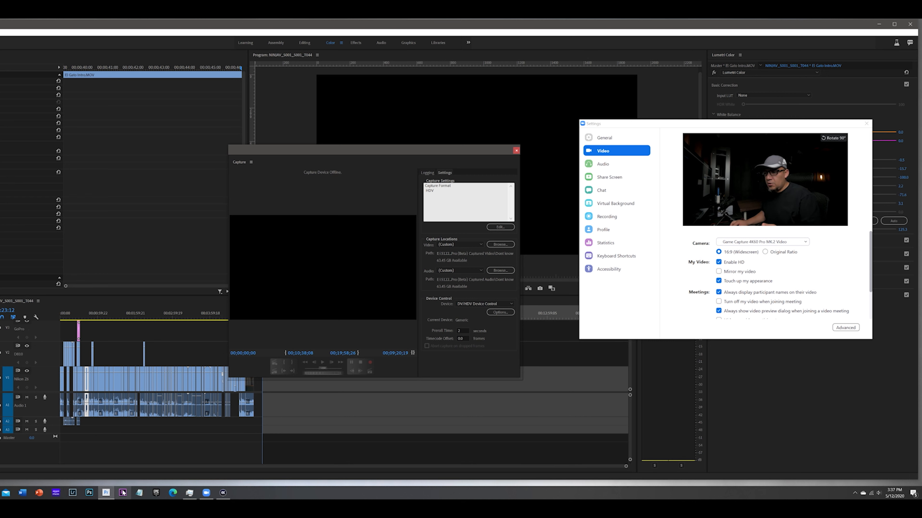
pyautogui.moveTo(303, 340)
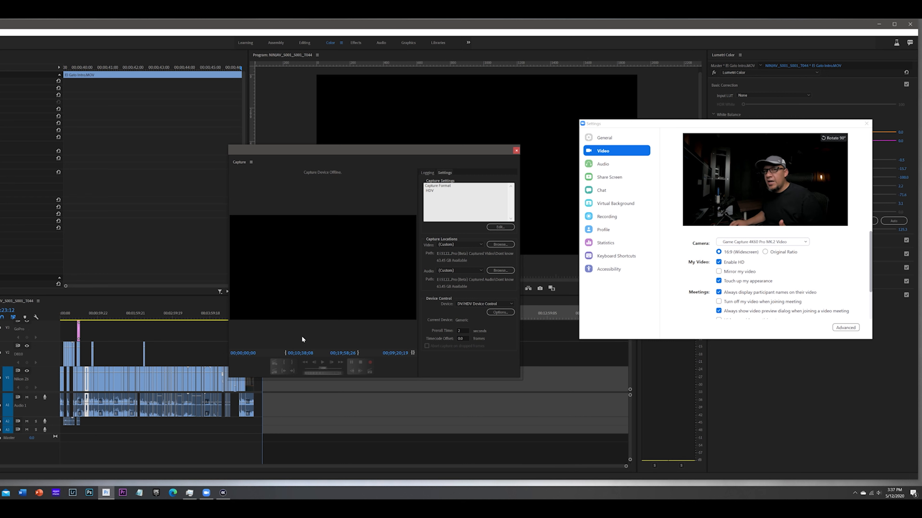
# - Close the Capture panel reporting Capture Device Offline
pyautogui.click(516, 150)
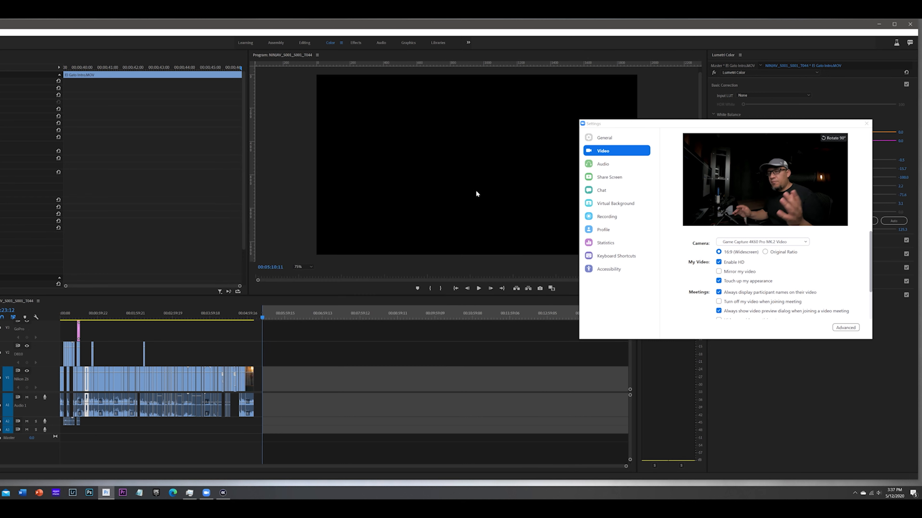